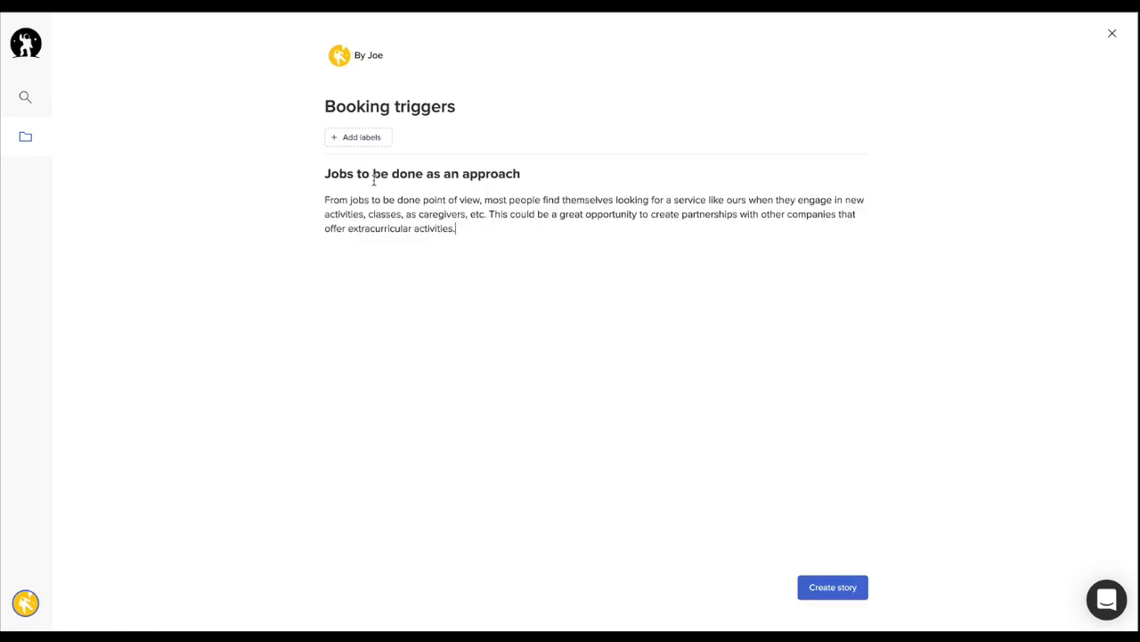
Label the Booking triggers story Onboarding and Emotional Triggers and insert the What Is On-Boarding Missing? chart.
left_click(358, 136)
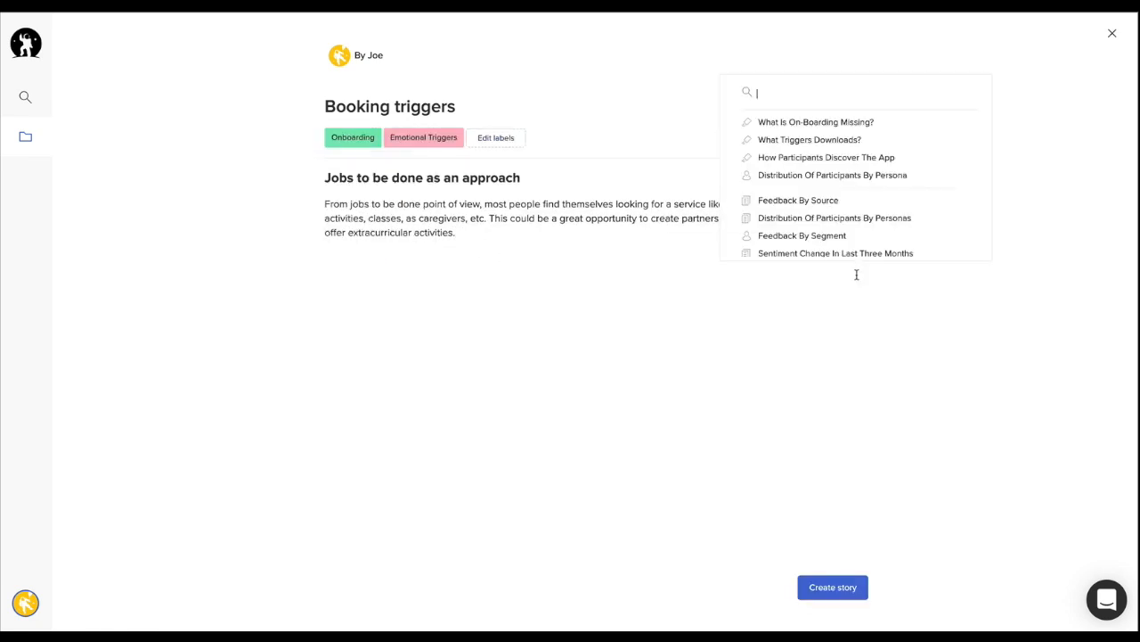
left_click(815, 122)
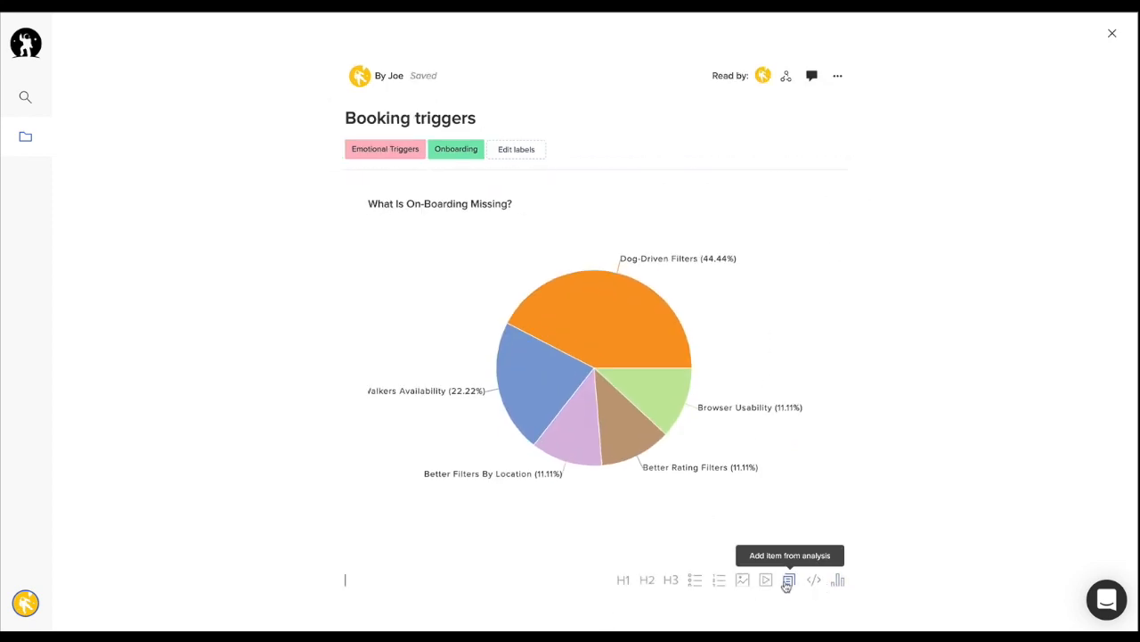
Add three feedback highlights from the analysis to the story.
left_click(788, 580)
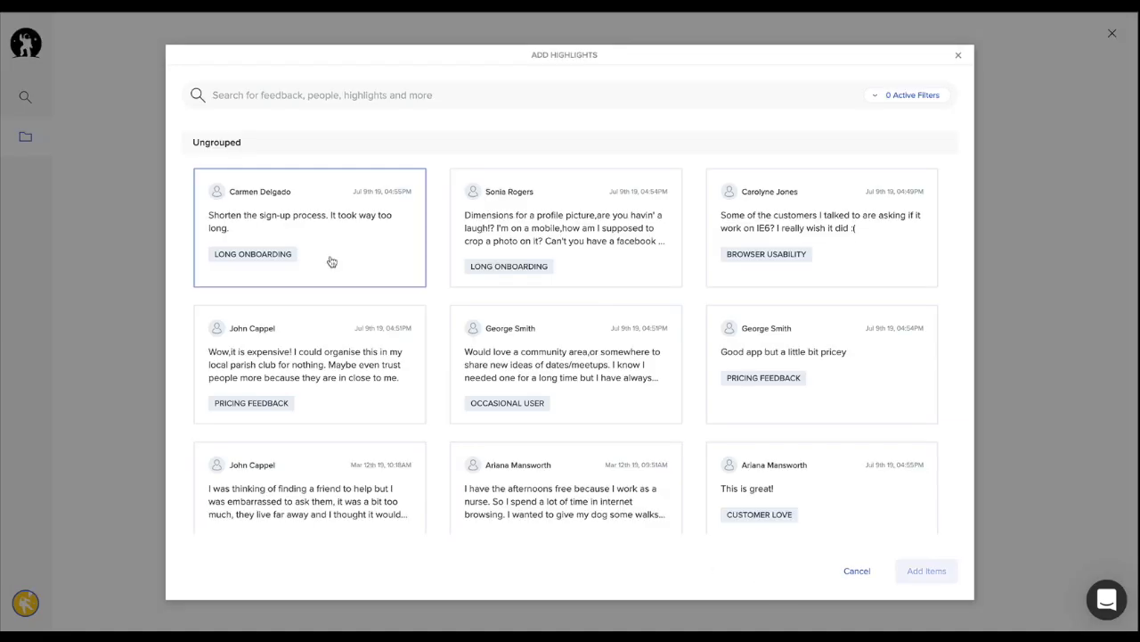
left_click(566, 363)
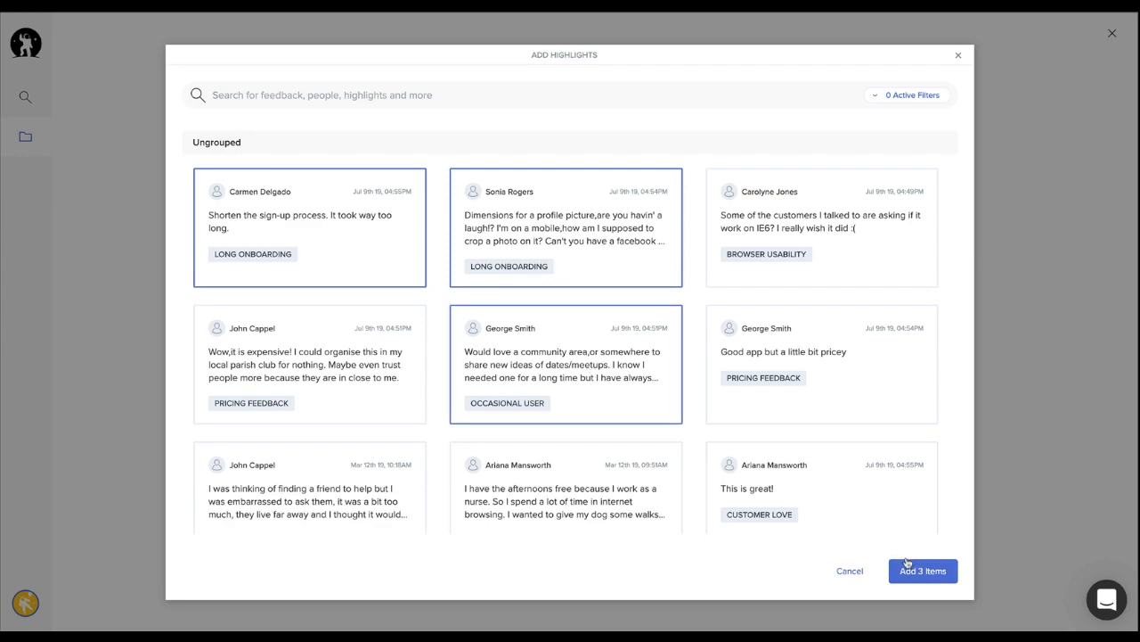
left_click(923, 570)
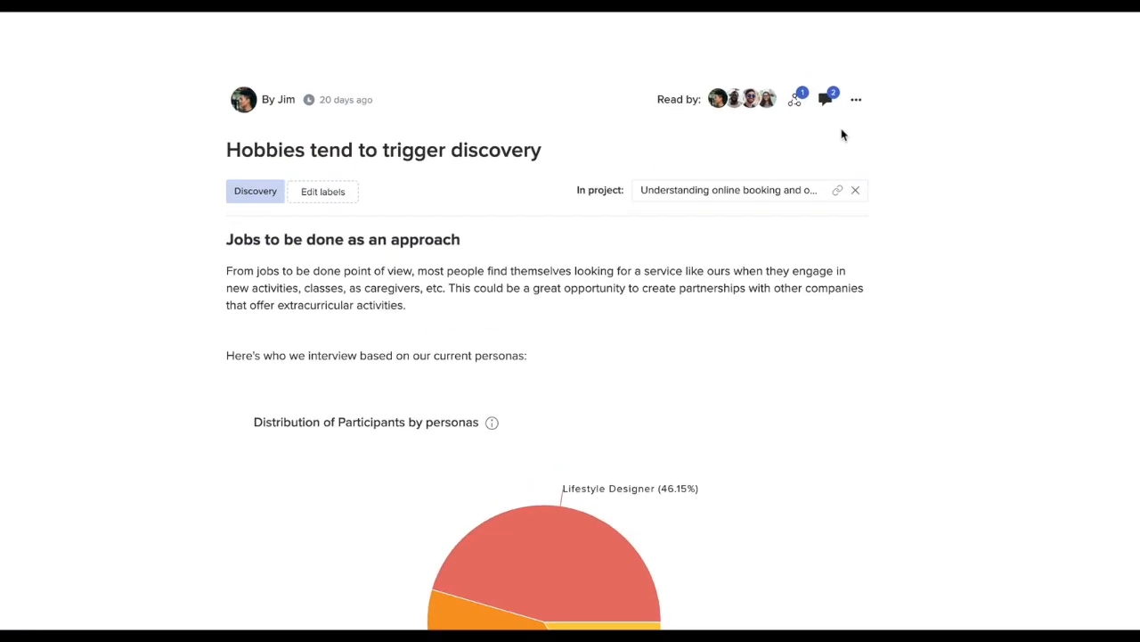
left_click(825, 99)
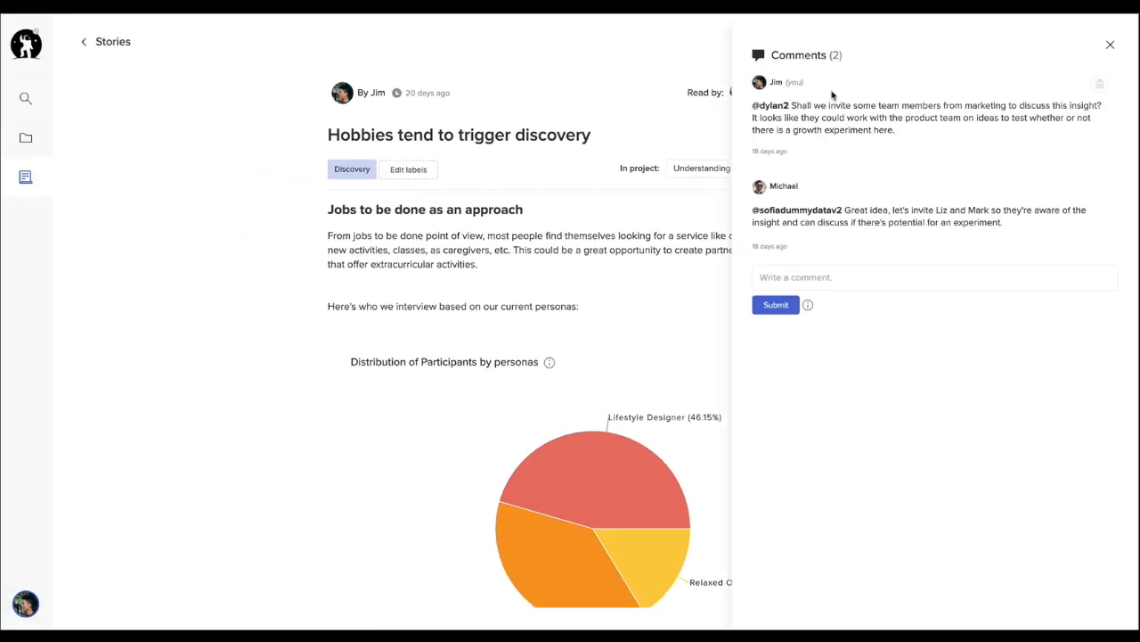
type("@all L")
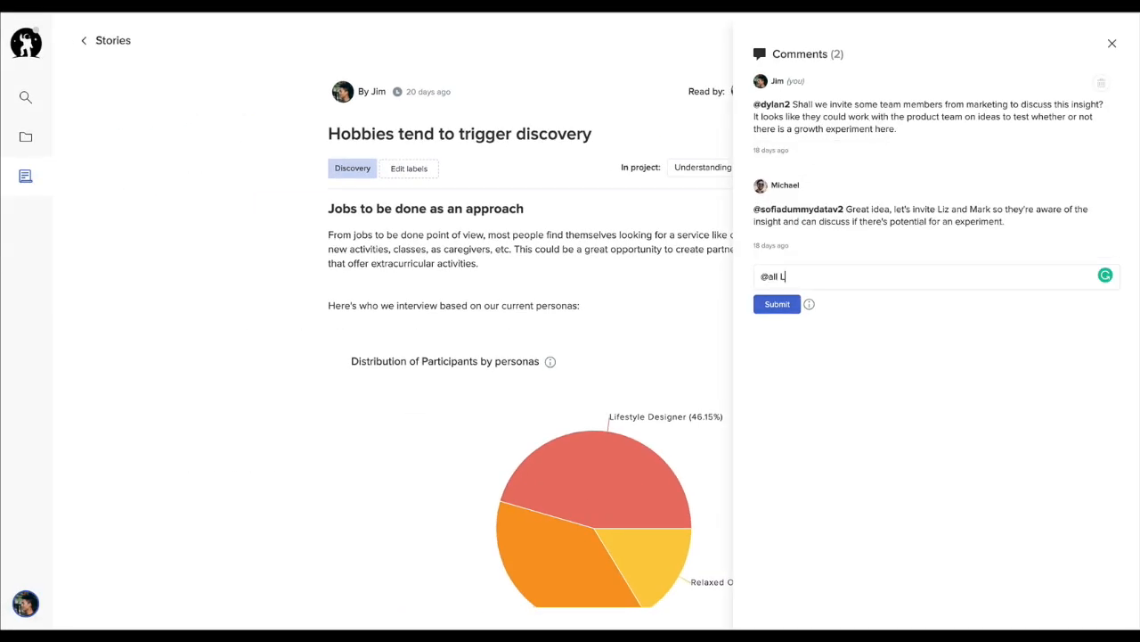
type("Let's discuss this at the sprint planning session!")
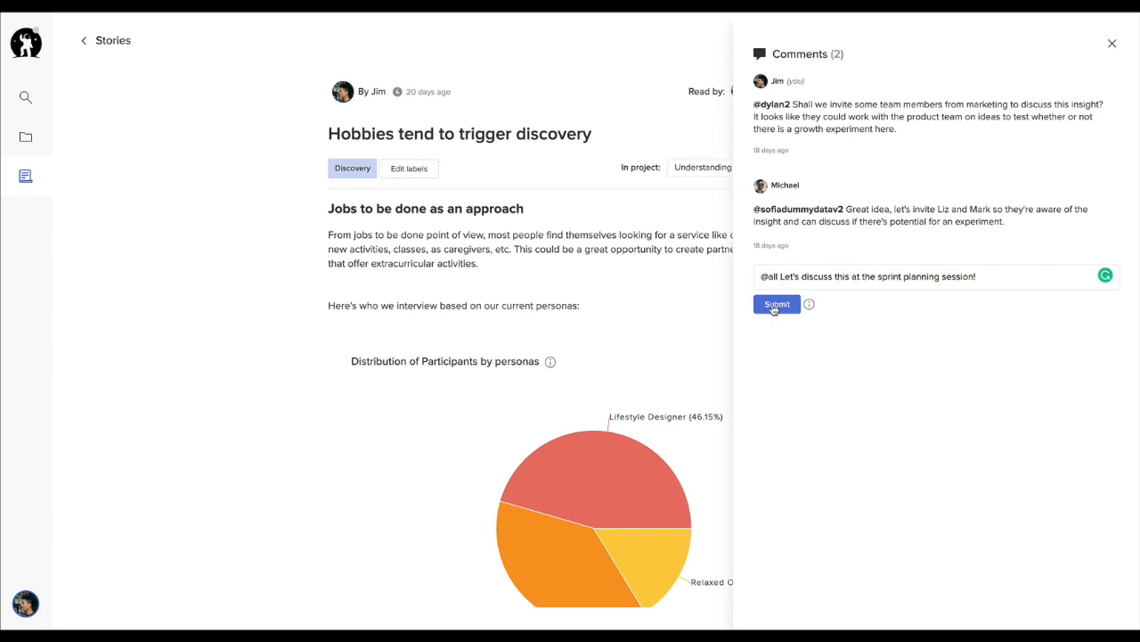
left_click(776, 304)
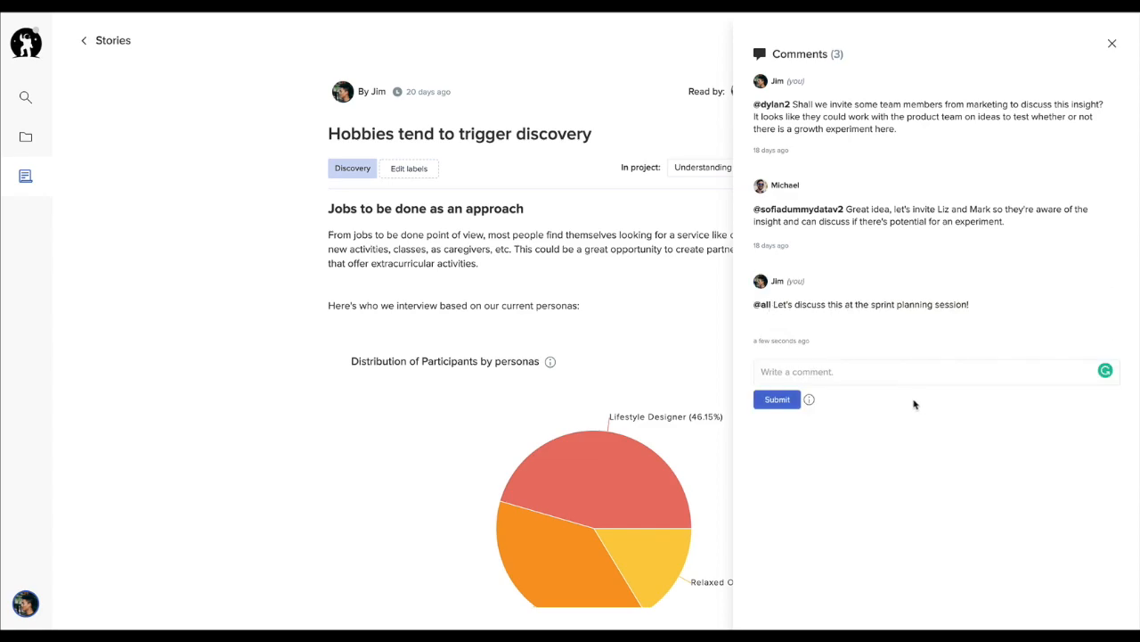
Bring up the project's Stories panel beside the Analysis board.
left_click(84, 40)
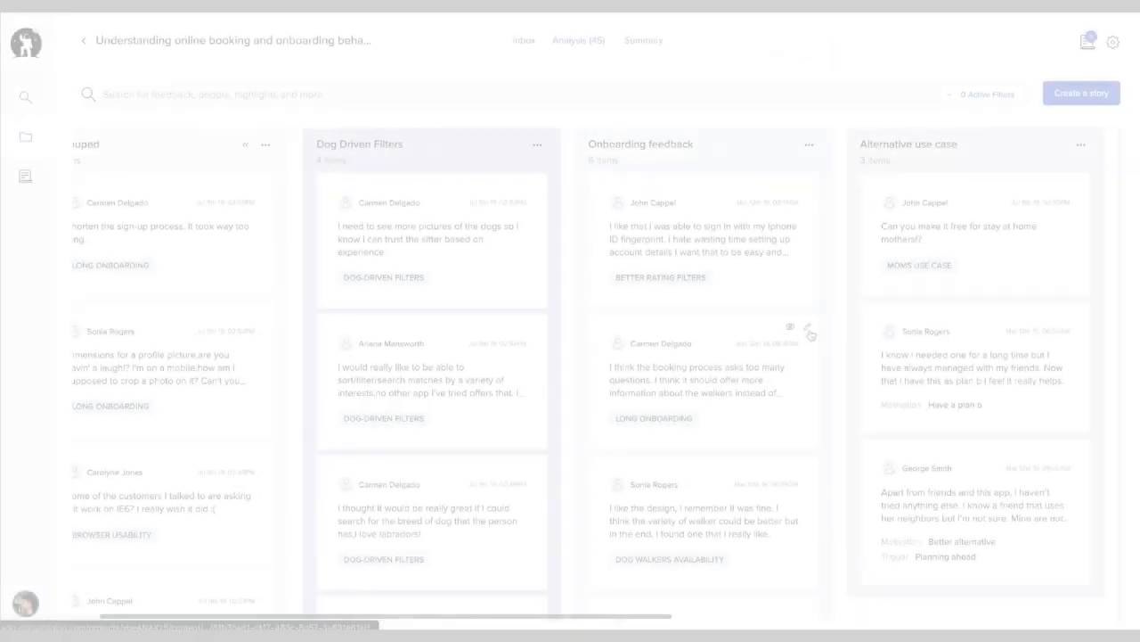
left_click(792, 142)
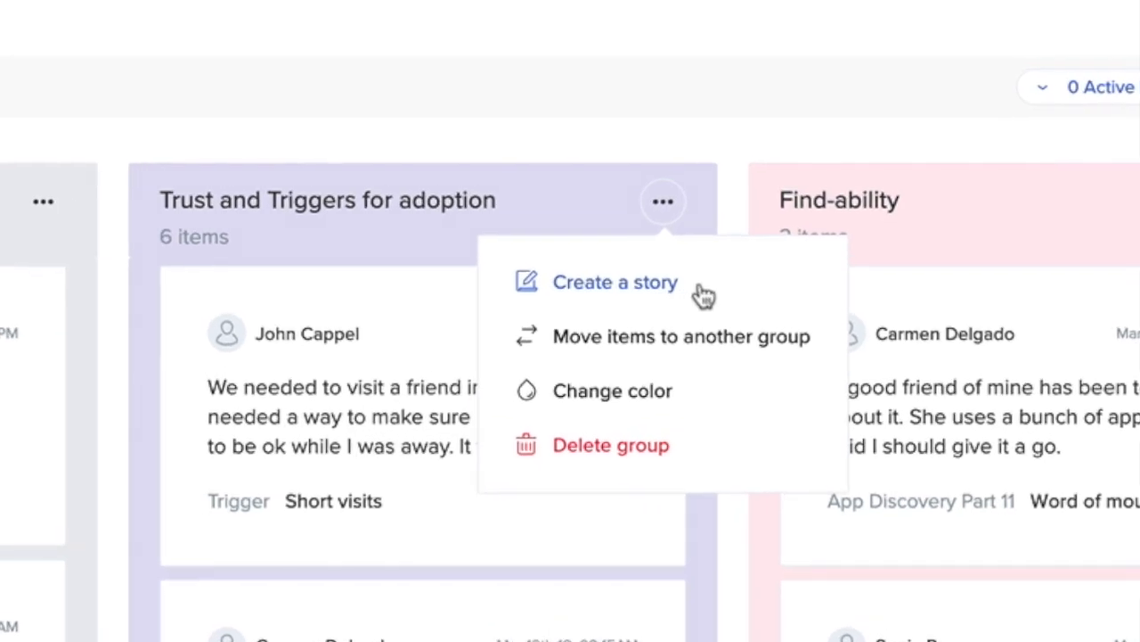
left_click(615, 282)
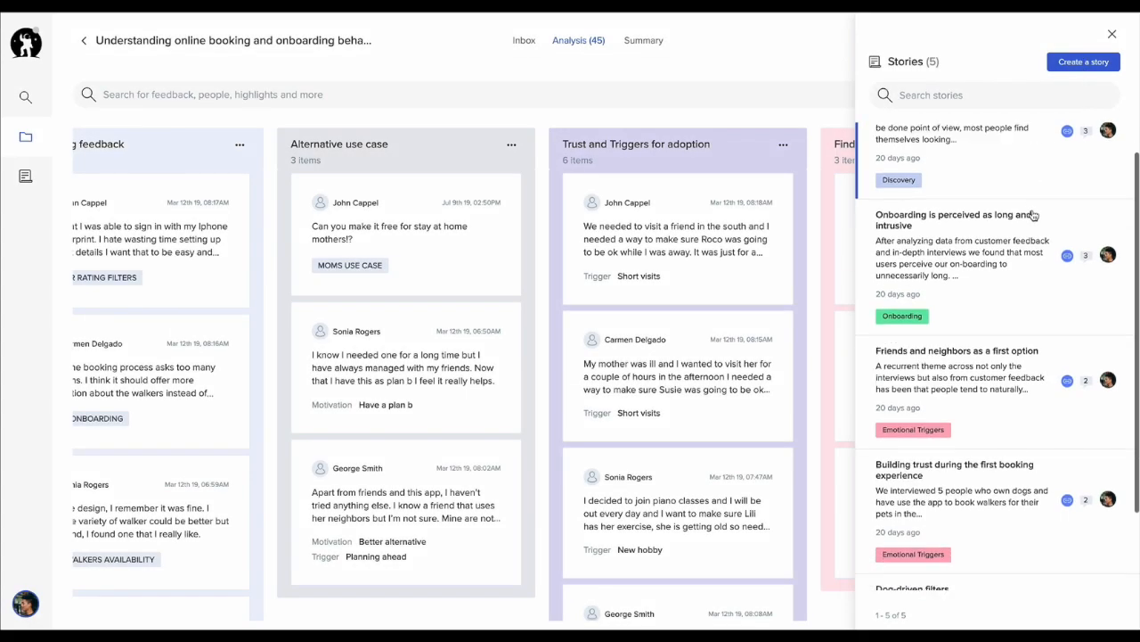
View the Friends and neighbors, Dog-driven filters and Onboarding stories in turn, then go to the full Stories list.
left_click(957, 350)
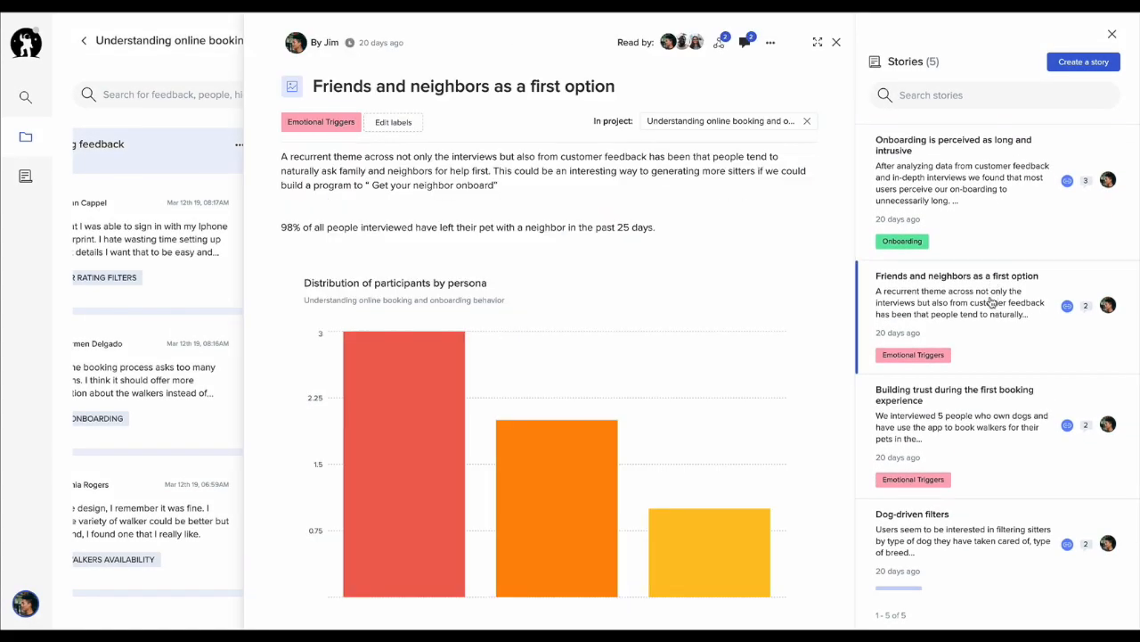
left_click(963, 394)
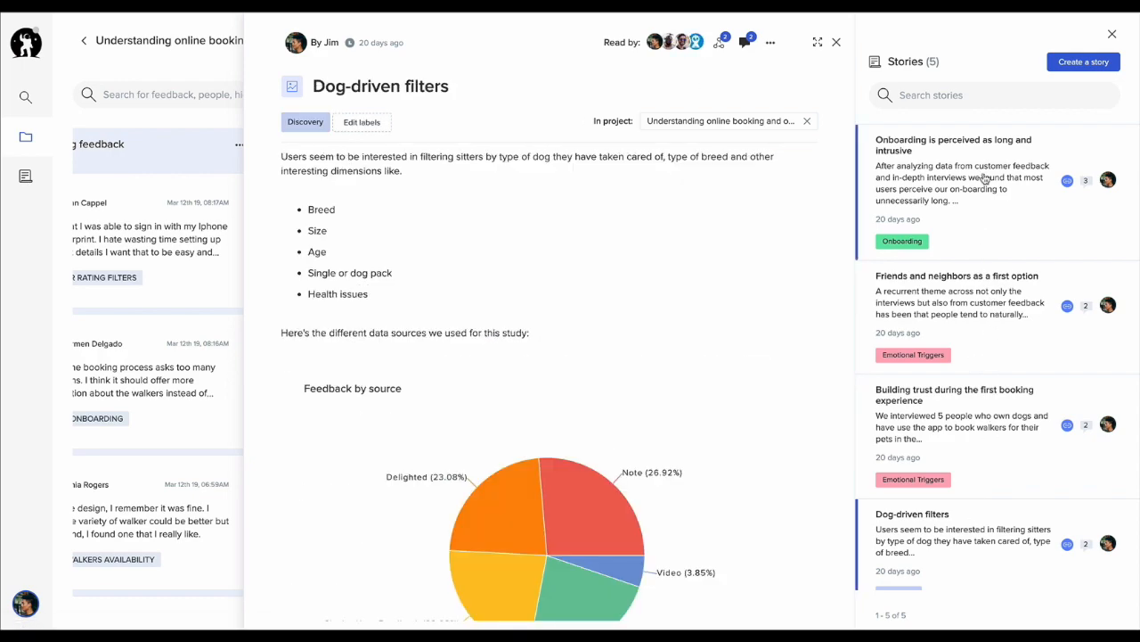
left_click(962, 145)
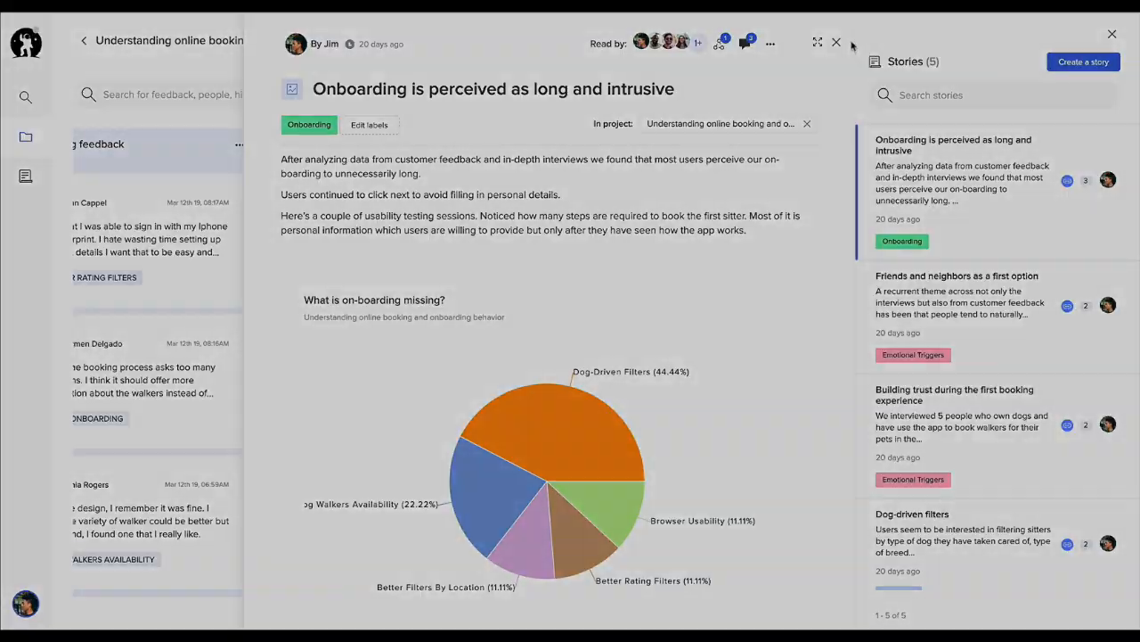
left_click(835, 42)
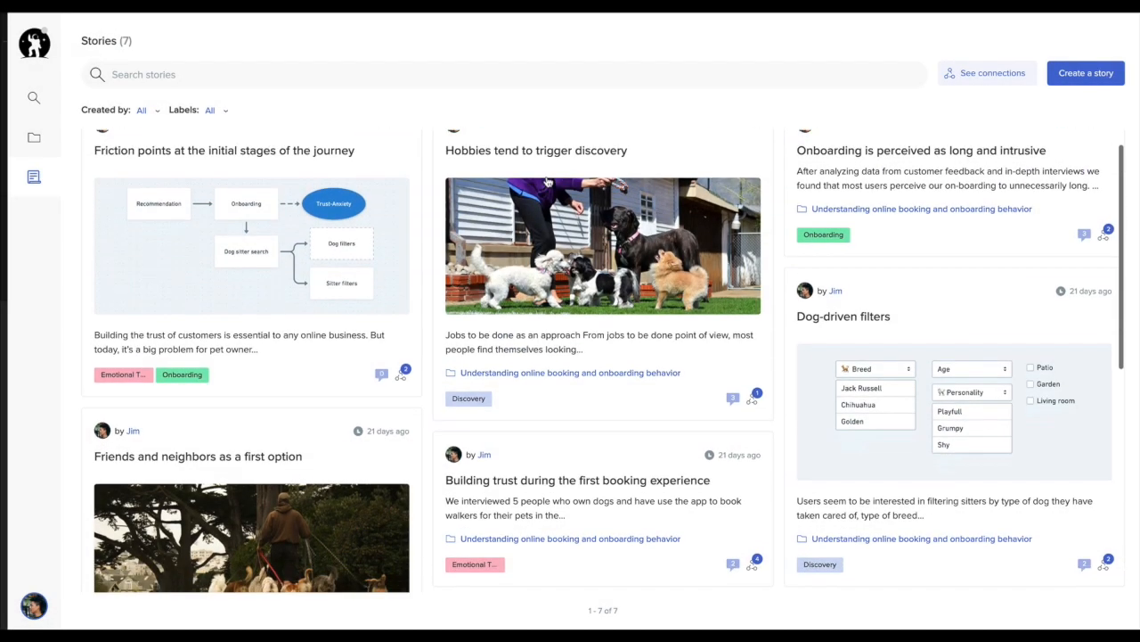
Filter the Stories list by creator and open the Friction points at the initial stages of the journey story.
scroll("down", 3)
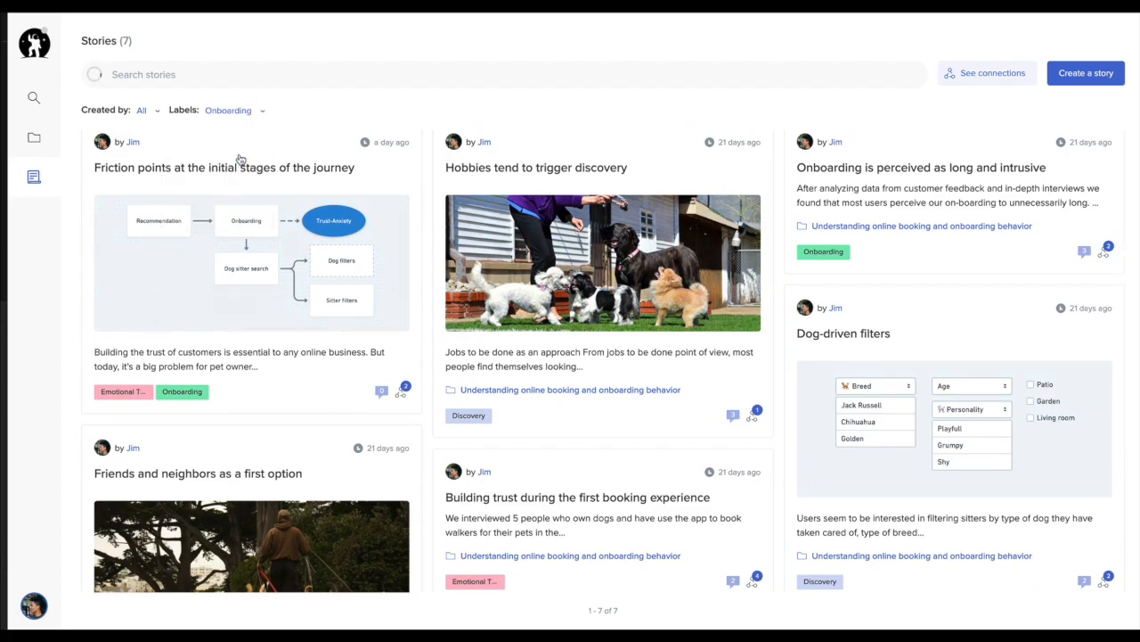
left_click(144, 110)
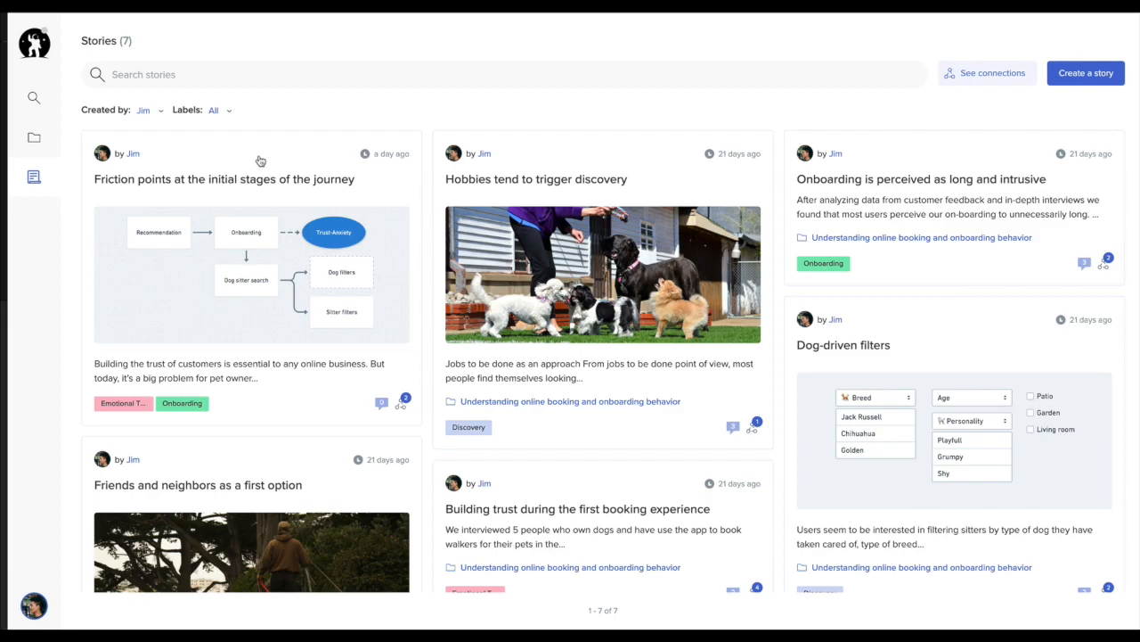
left_click(224, 178)
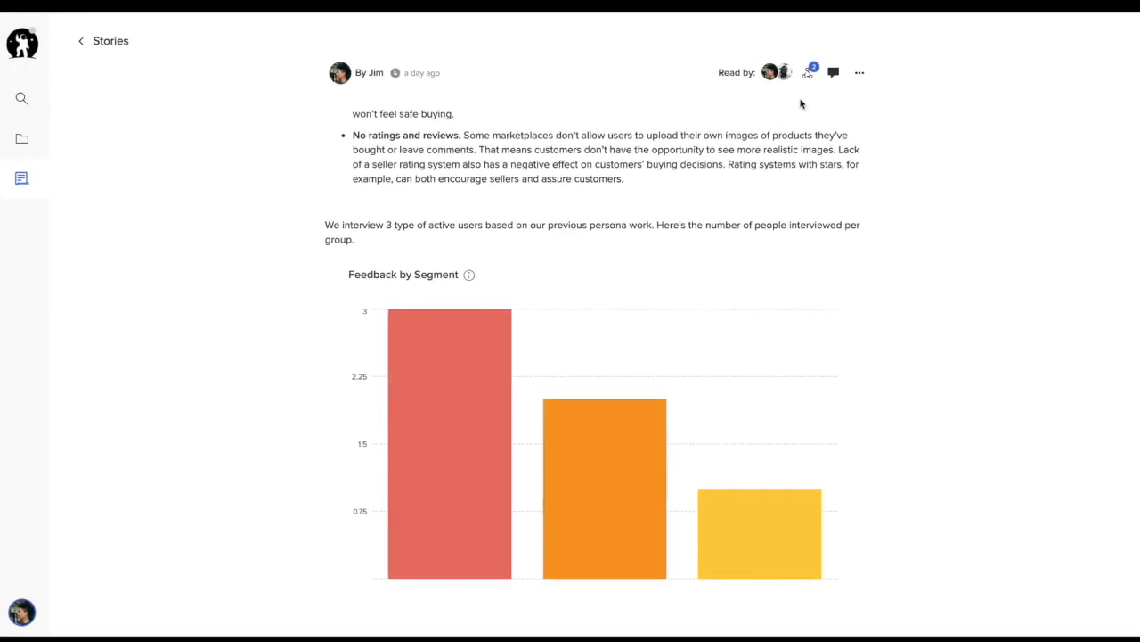
Review the Friction points story's two connected stories and the other linkable stories, then dismiss the search.
left_click(806, 73)
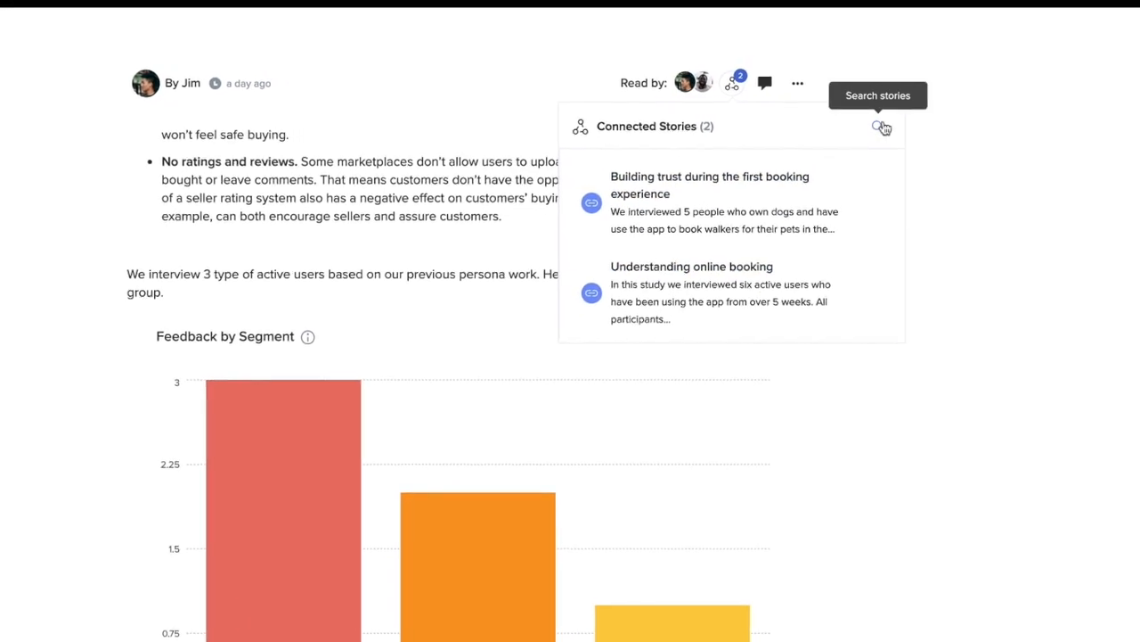
left_click(881, 126)
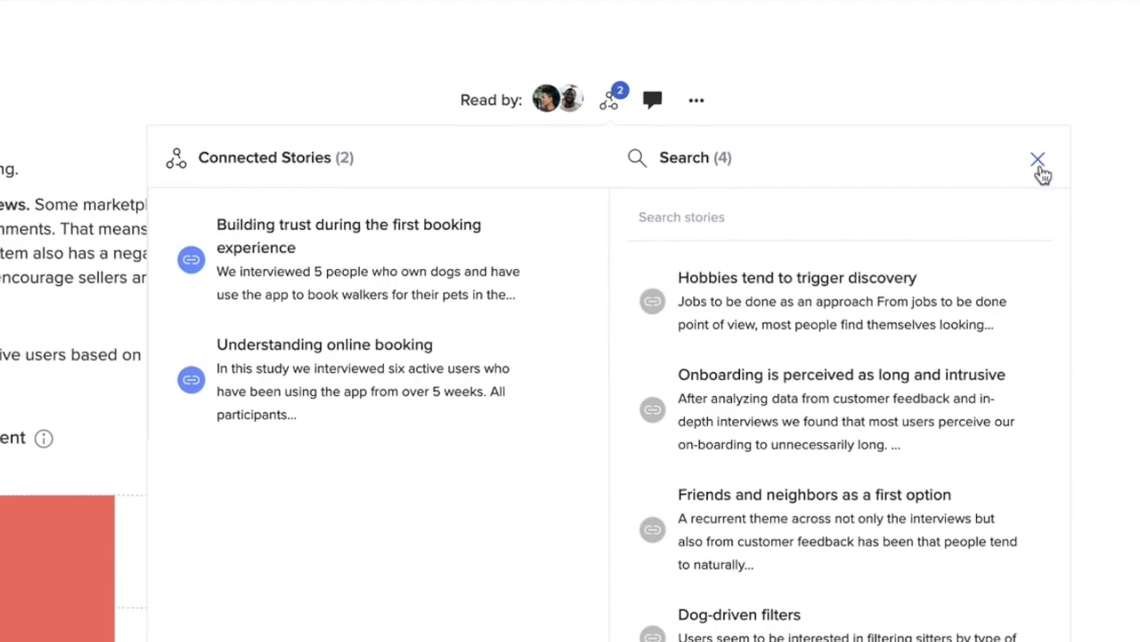
left_click(1038, 158)
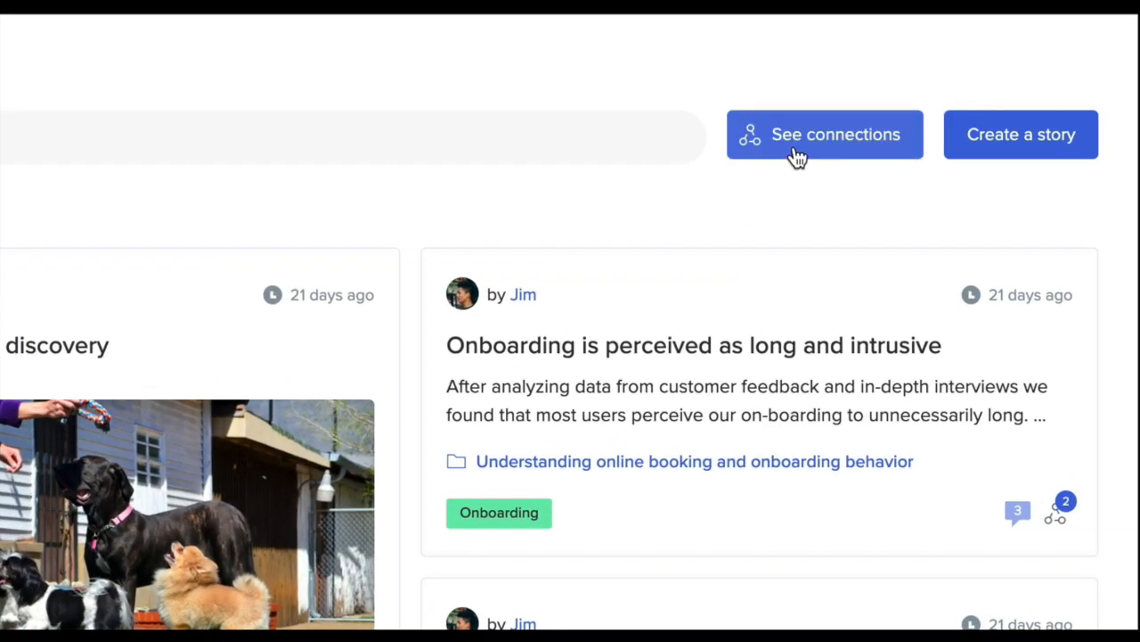
In the connections graph, move the Understanding online booking node left and open Building trust during the first booking experience.
left_click(824, 135)
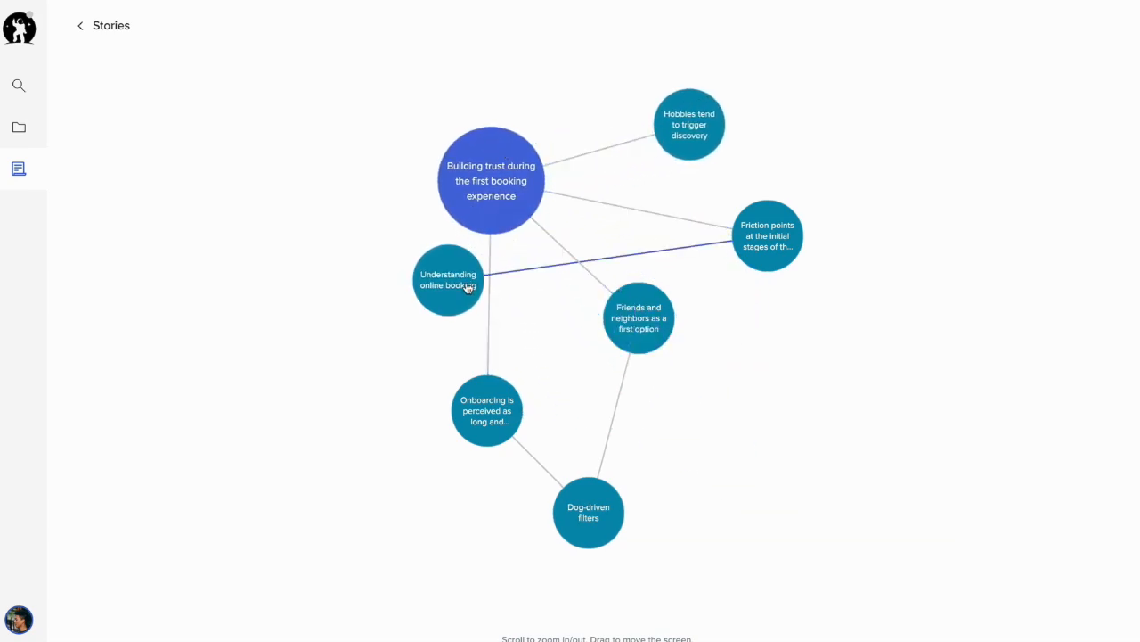
left_click_drag(448, 280, 307, 295)
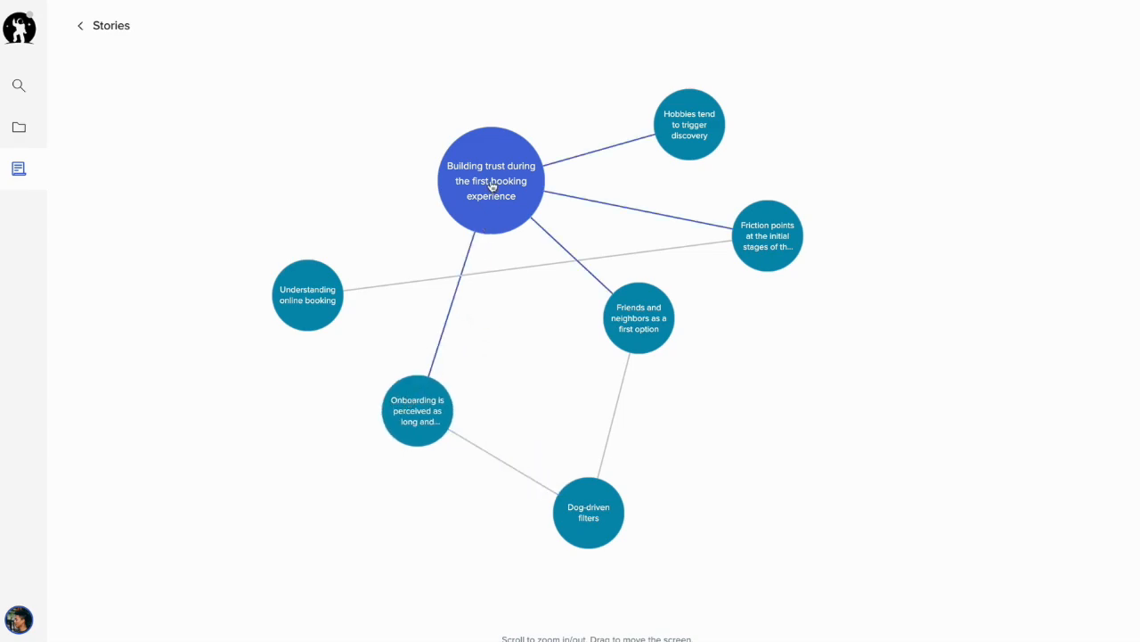
left_click(490, 180)
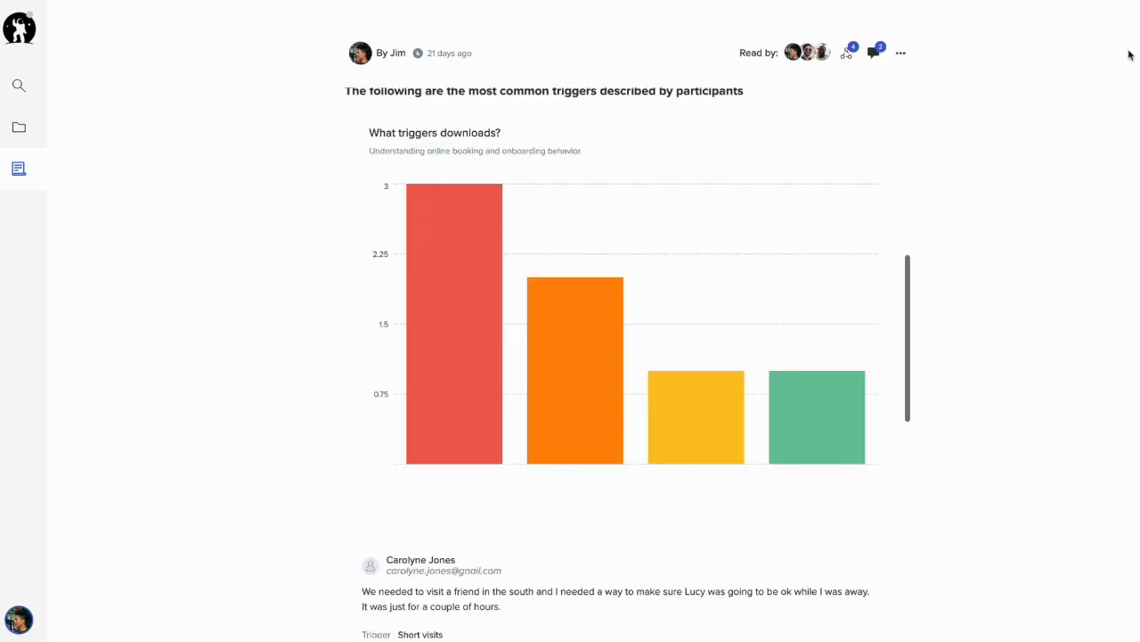